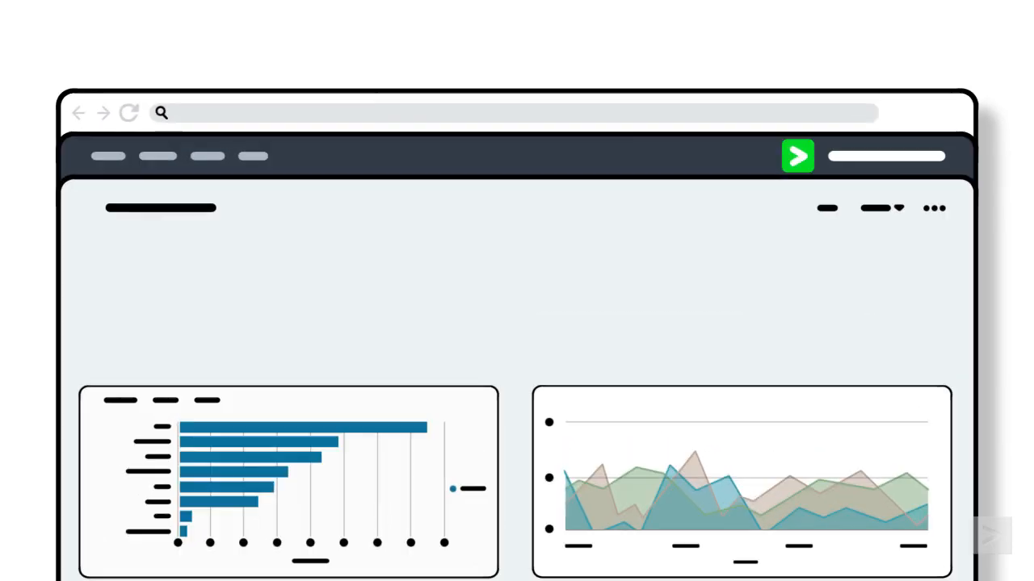
# - Choose Strategy in the sample dropdown and tick one game in the multiselect
pyautogui.click(160, 310)
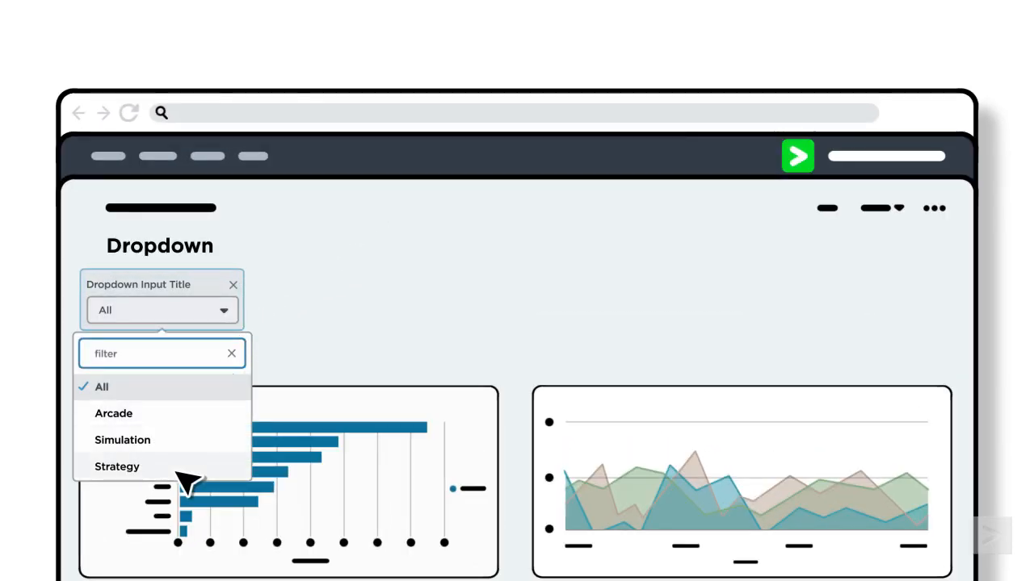
pyautogui.click(117, 467)
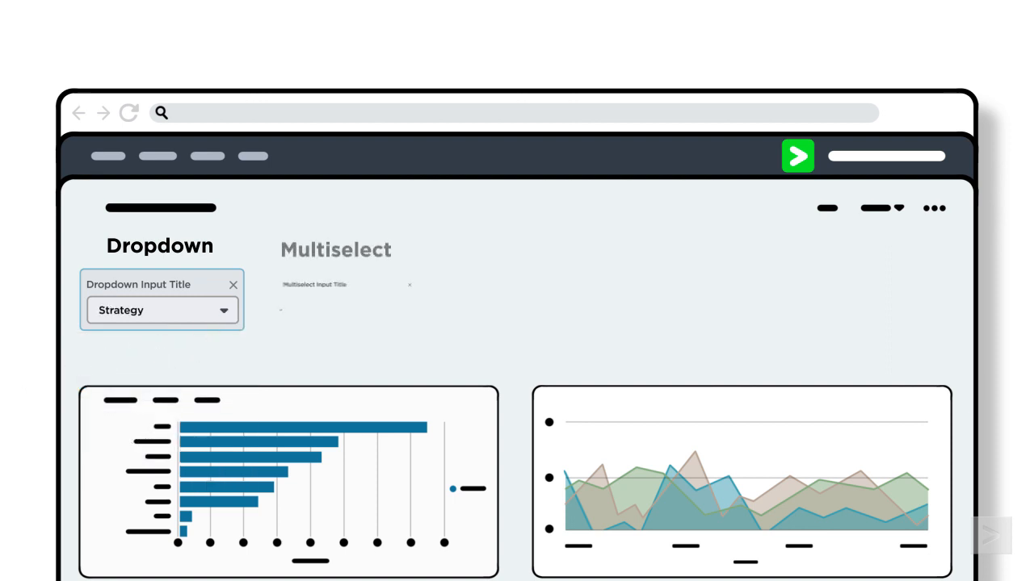
pyautogui.click(337, 310)
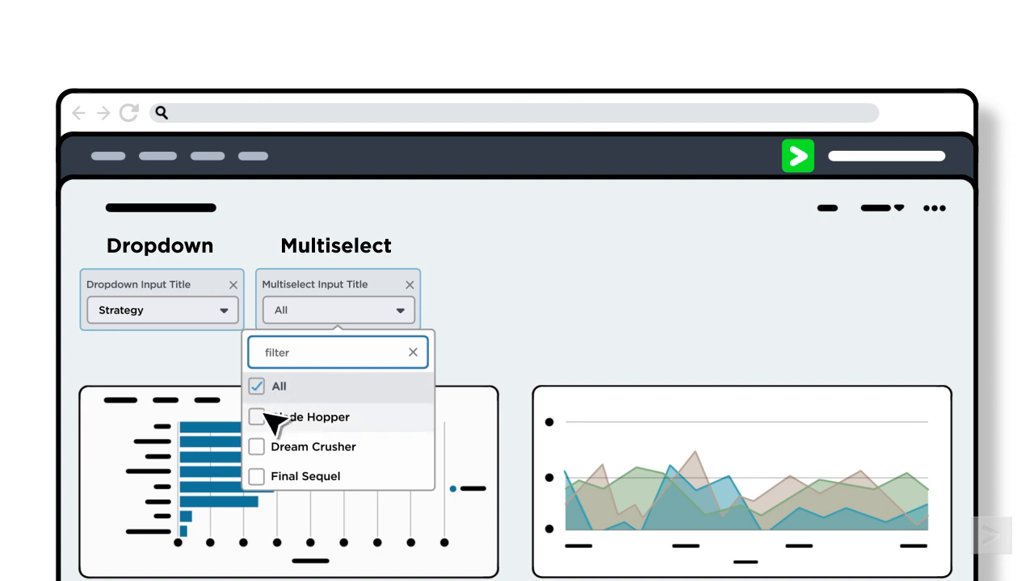
pyautogui.click(256, 417)
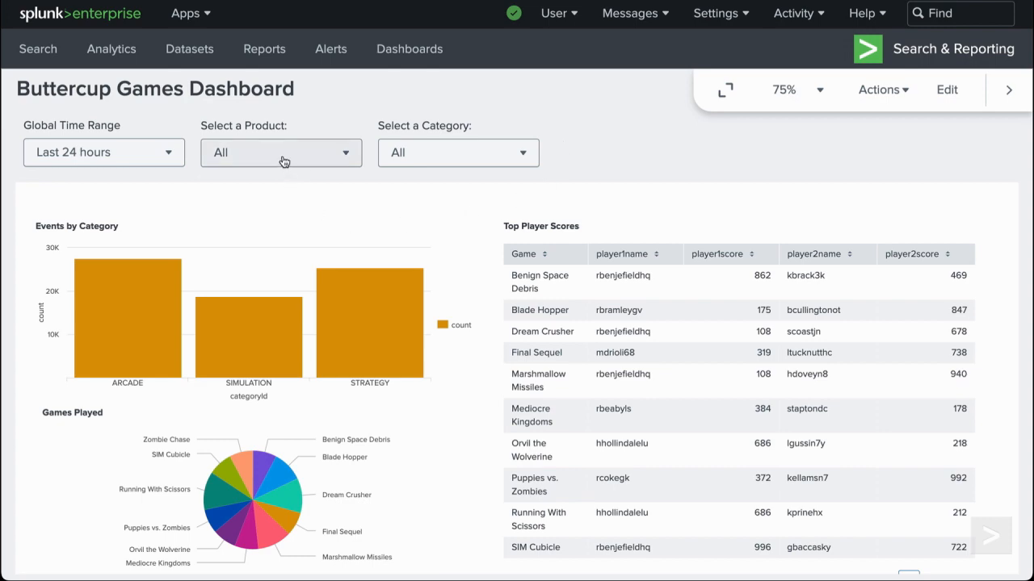
# - Pick Mediocre Kingdoms under Select a Product and ARCADE under Select a Category
pyautogui.click(280, 153)
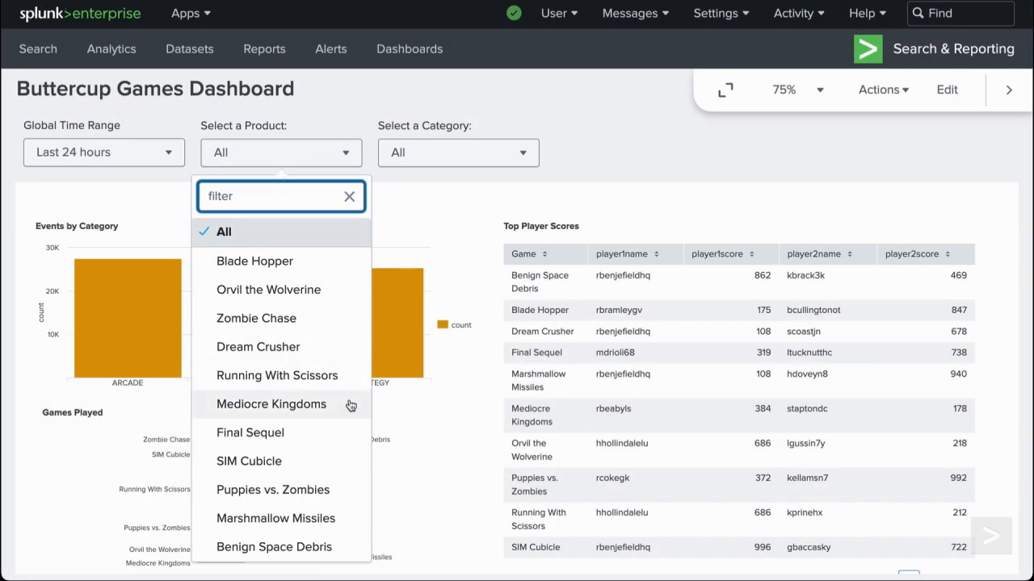
pyautogui.click(272, 404)
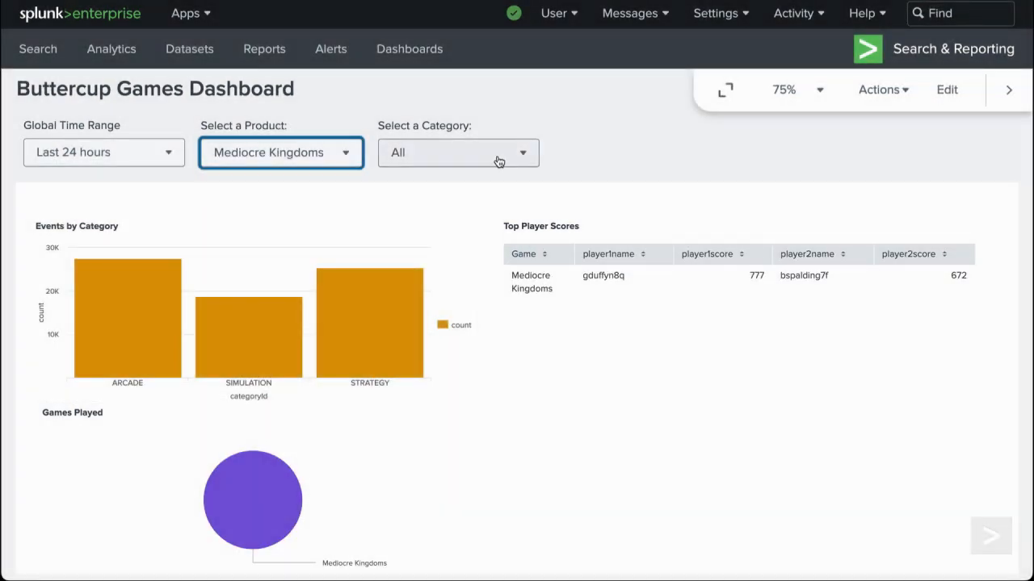
pyautogui.click(457, 153)
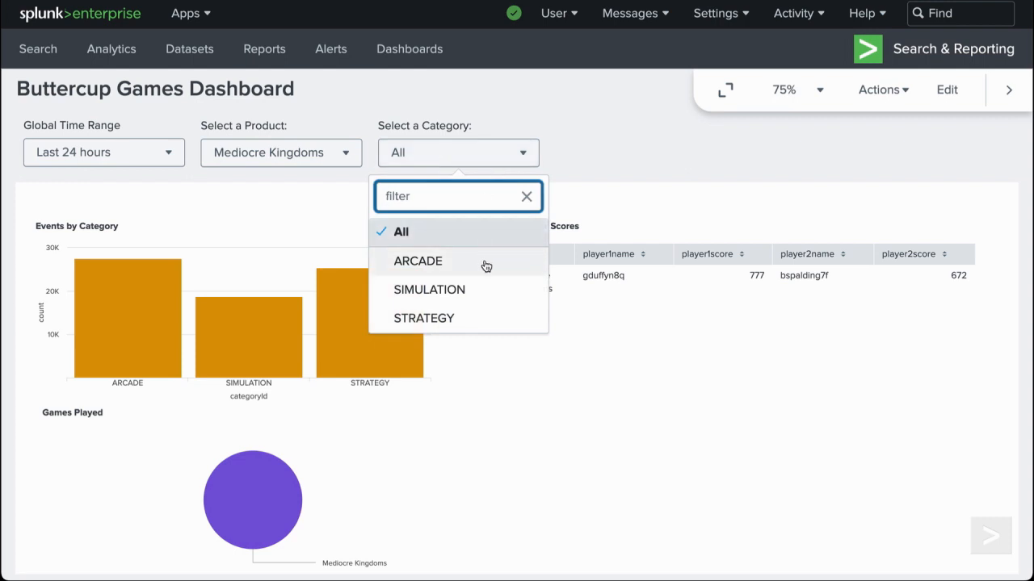
pyautogui.click(417, 260)
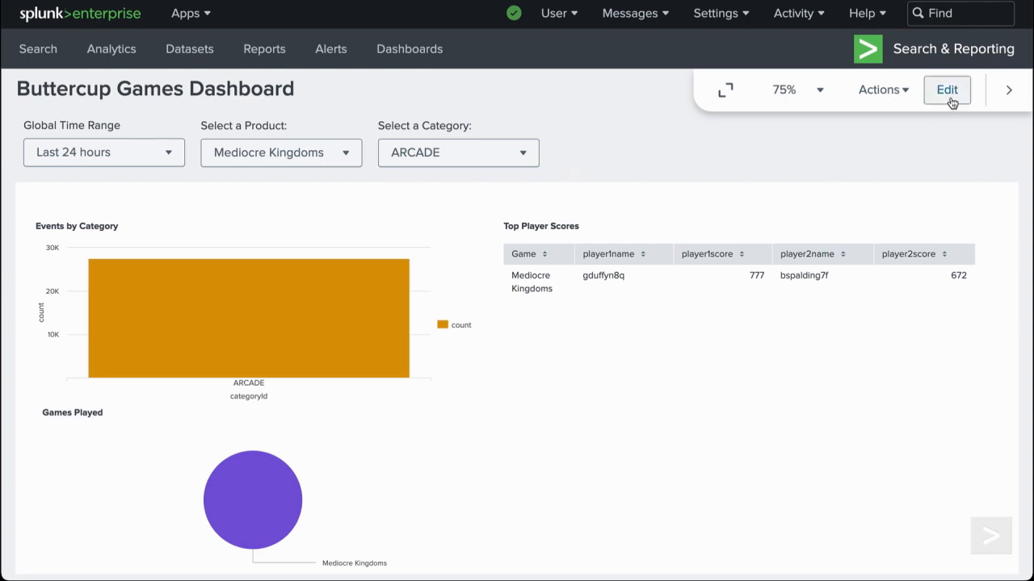
# - In edit mode, display the category input in canvas with bottom input alignment
pyautogui.click(945, 90)
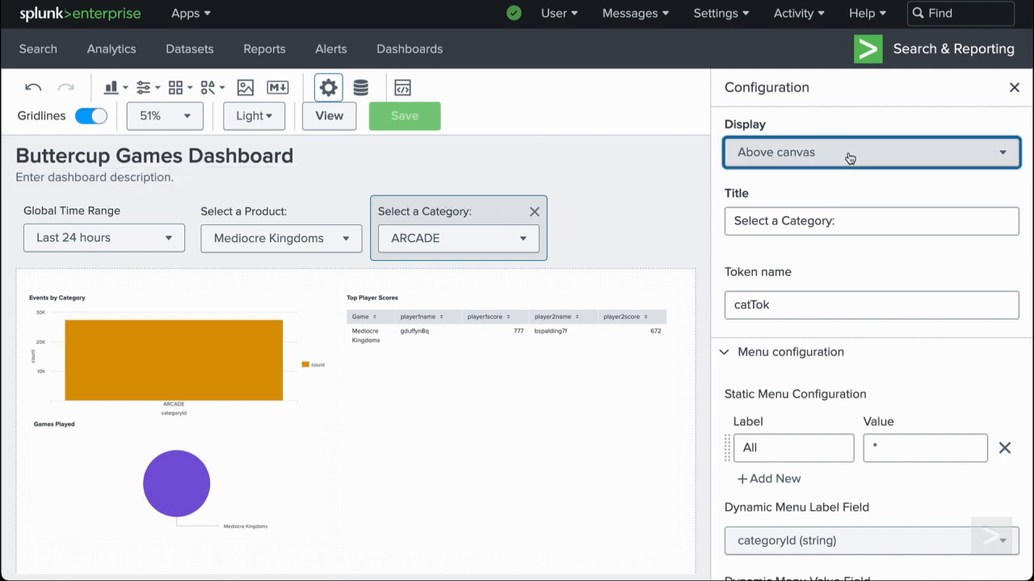
pyautogui.click(870, 151)
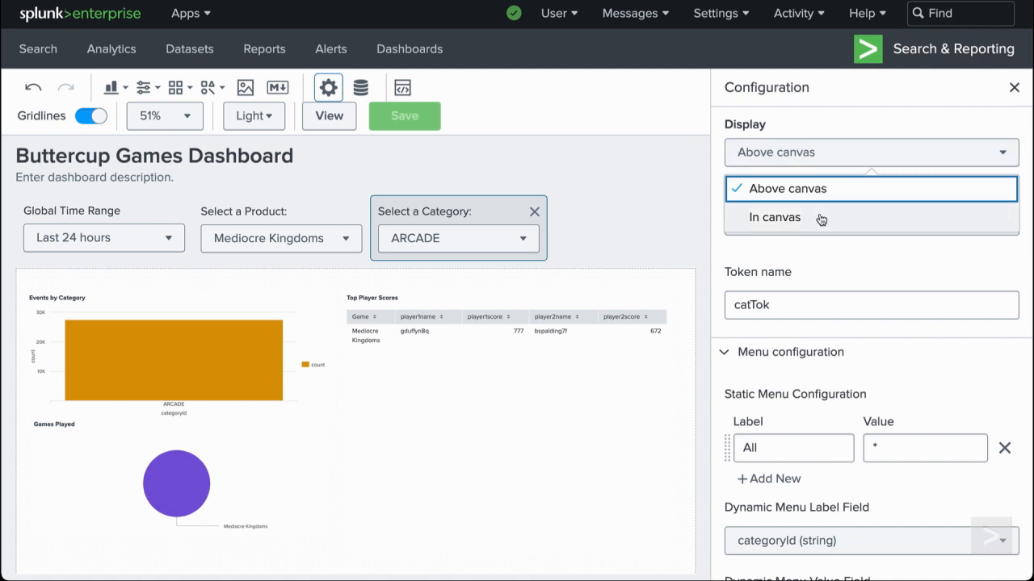
pyautogui.click(774, 217)
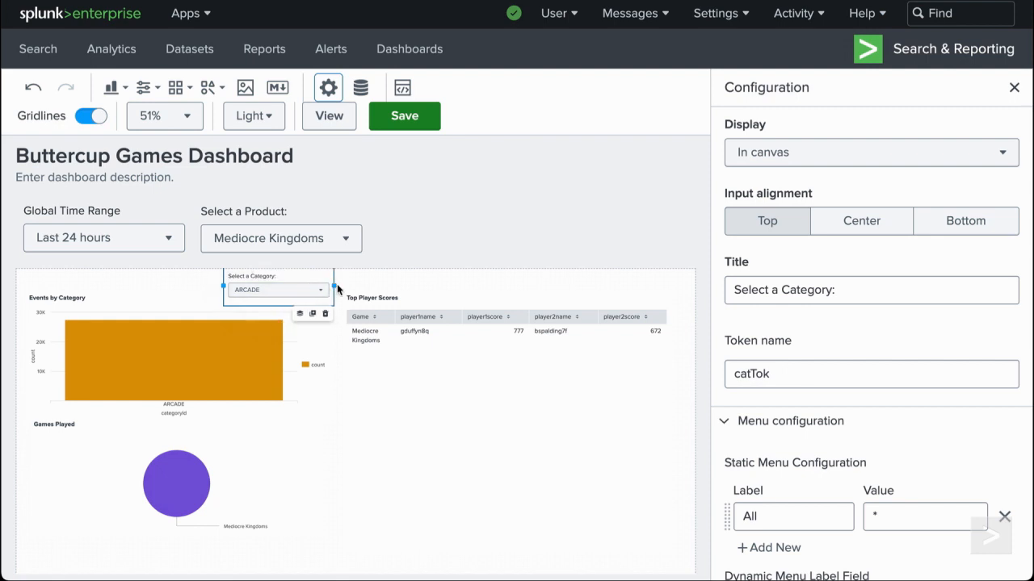
pyautogui.click(860, 221)
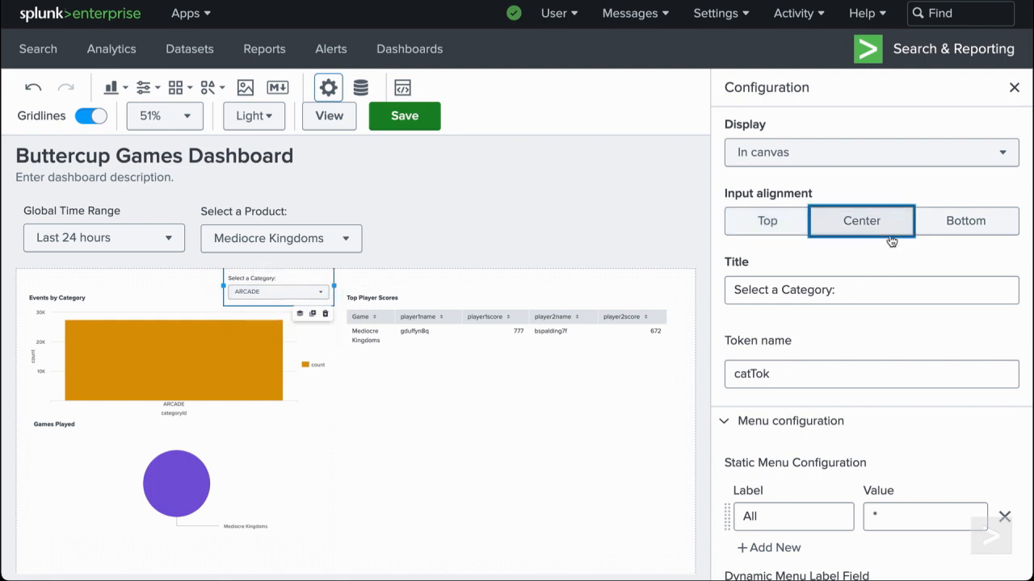
pyautogui.click(965, 220)
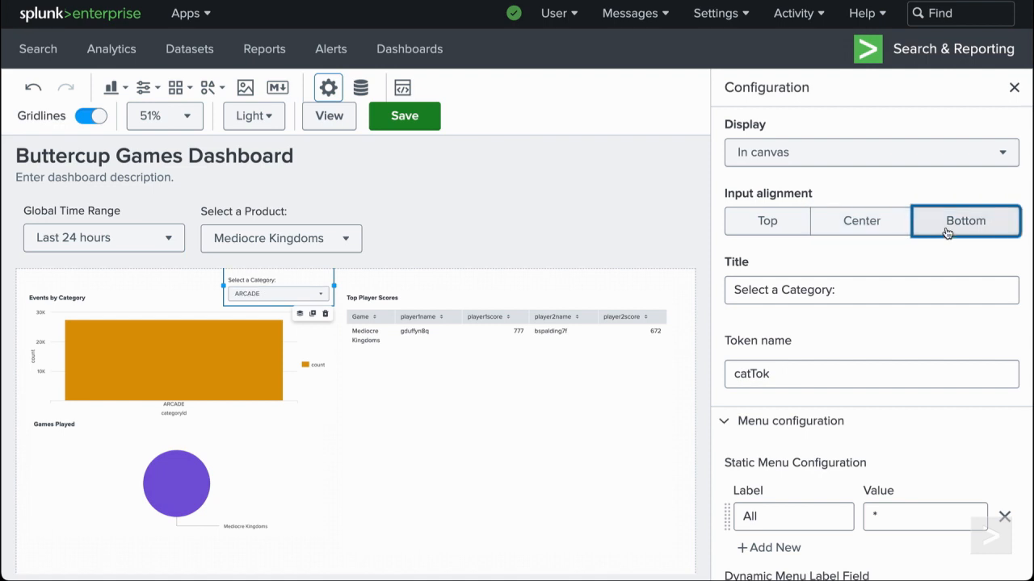
# - Give the category input a green background and save the dashboard
pyautogui.scroll(-3)
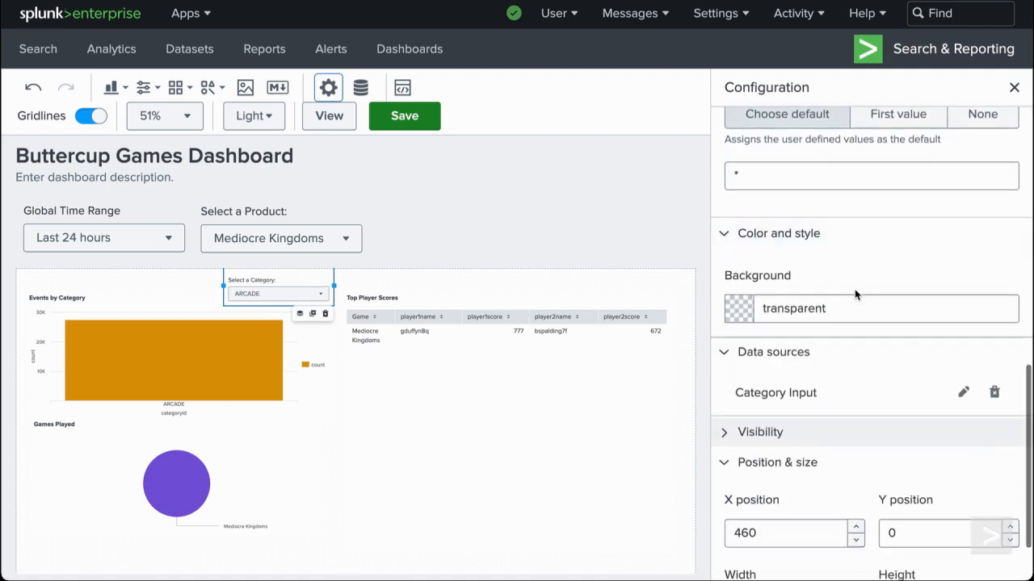
pyautogui.click(738, 309)
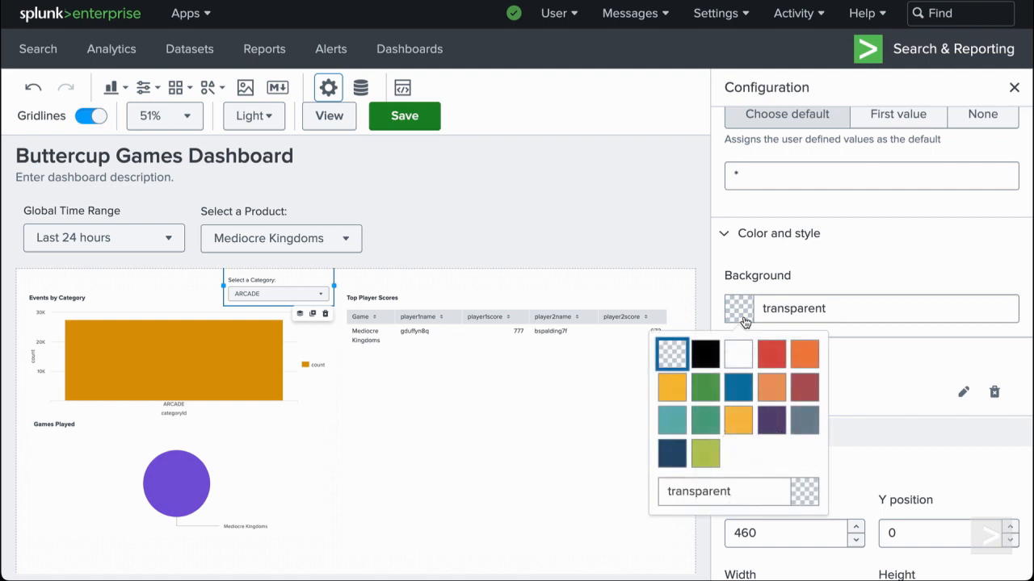
pyautogui.click(705, 452)
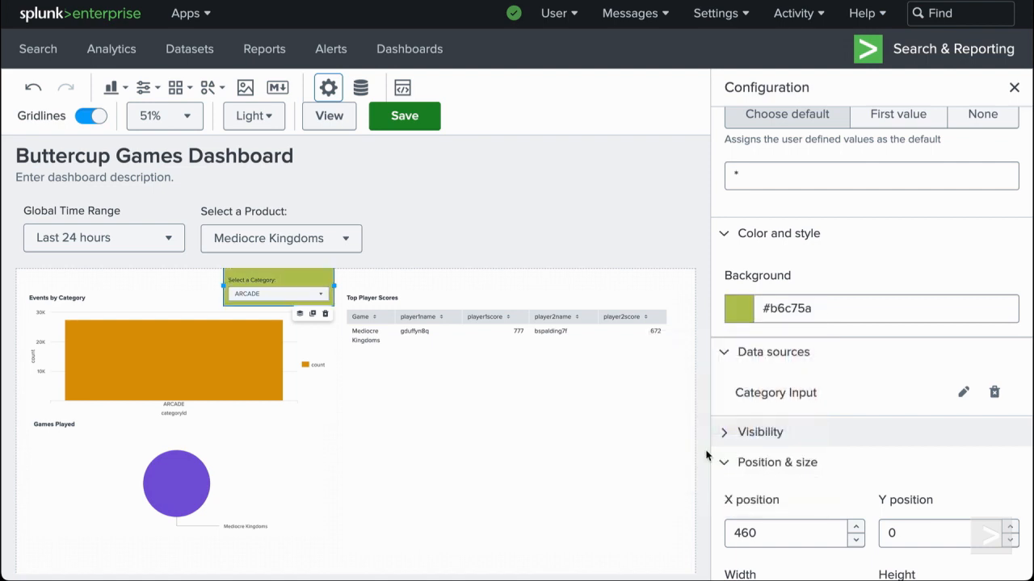
pyautogui.click(404, 115)
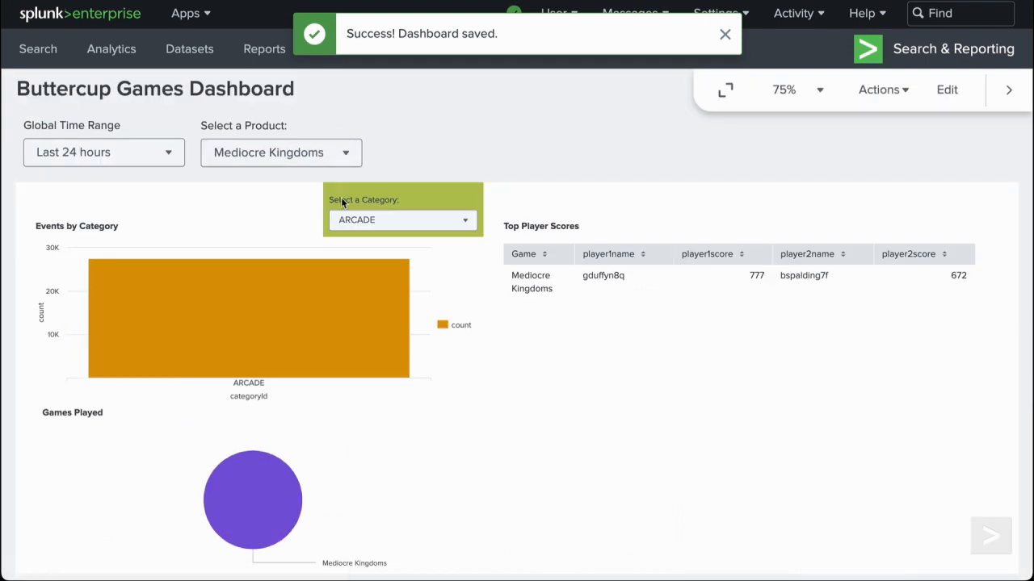
# - Choose SIMULATION in the in-canvas Select a Category dropdown
pyautogui.click(401, 220)
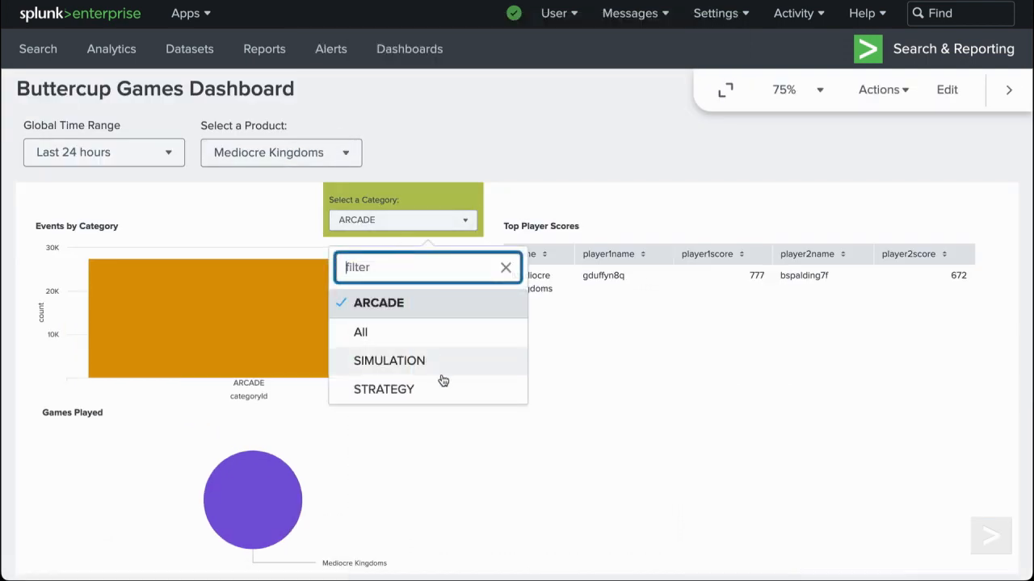
pyautogui.click(389, 360)
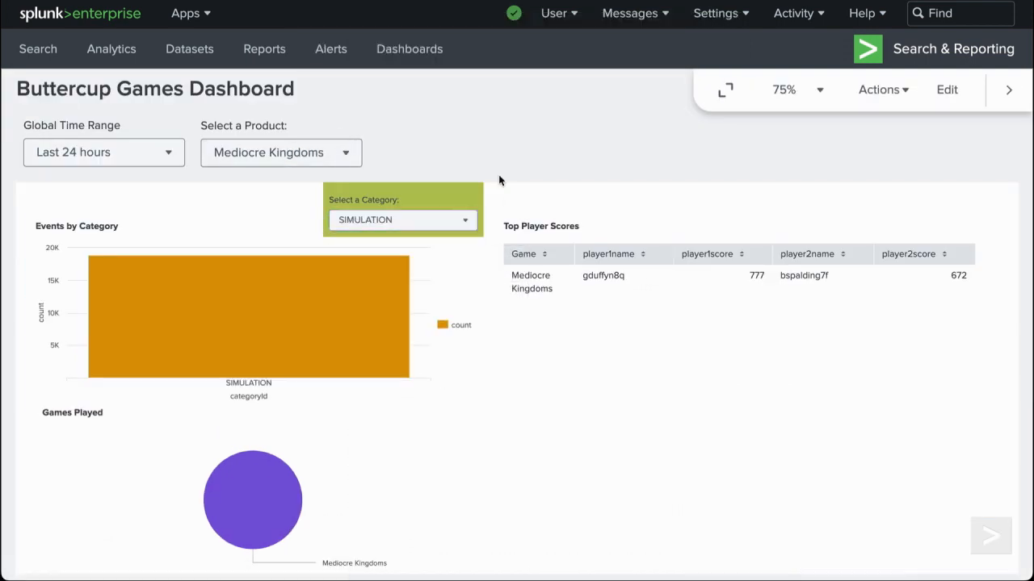